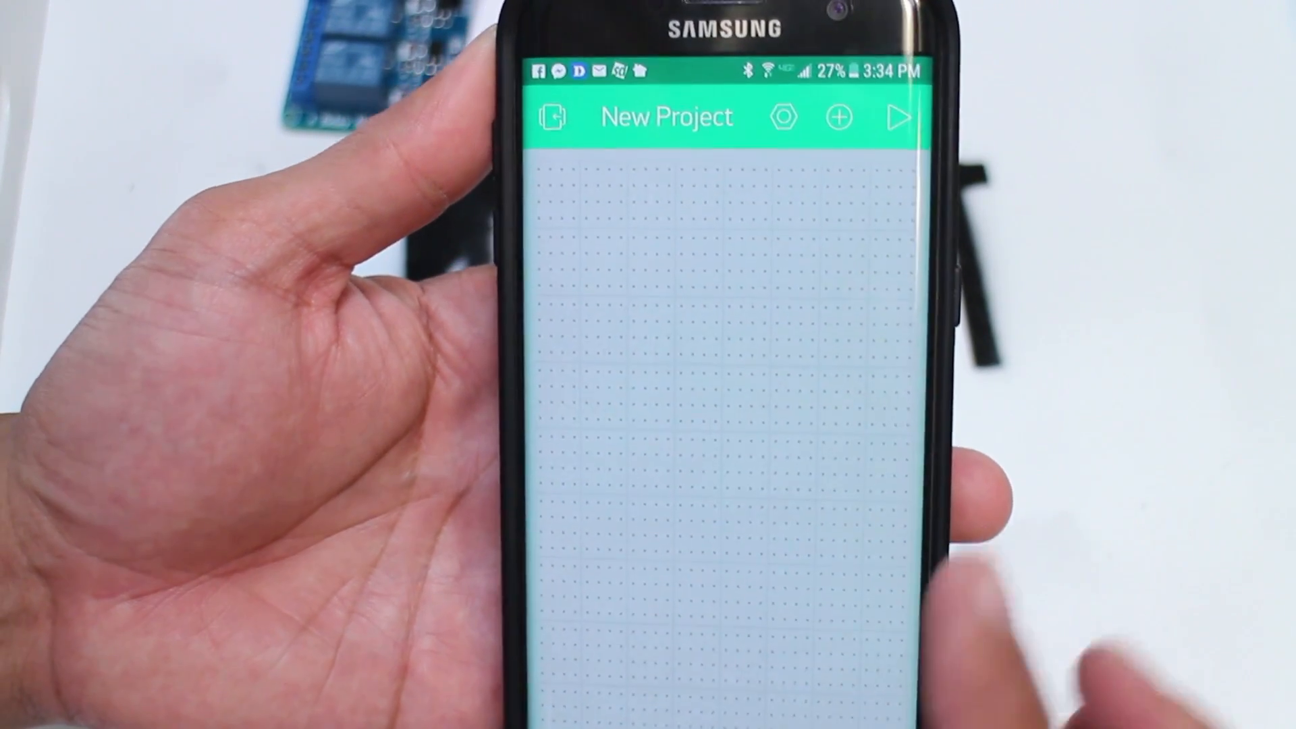
Step: Show the Widget Box catalogue for the empty new project
click(838, 116)
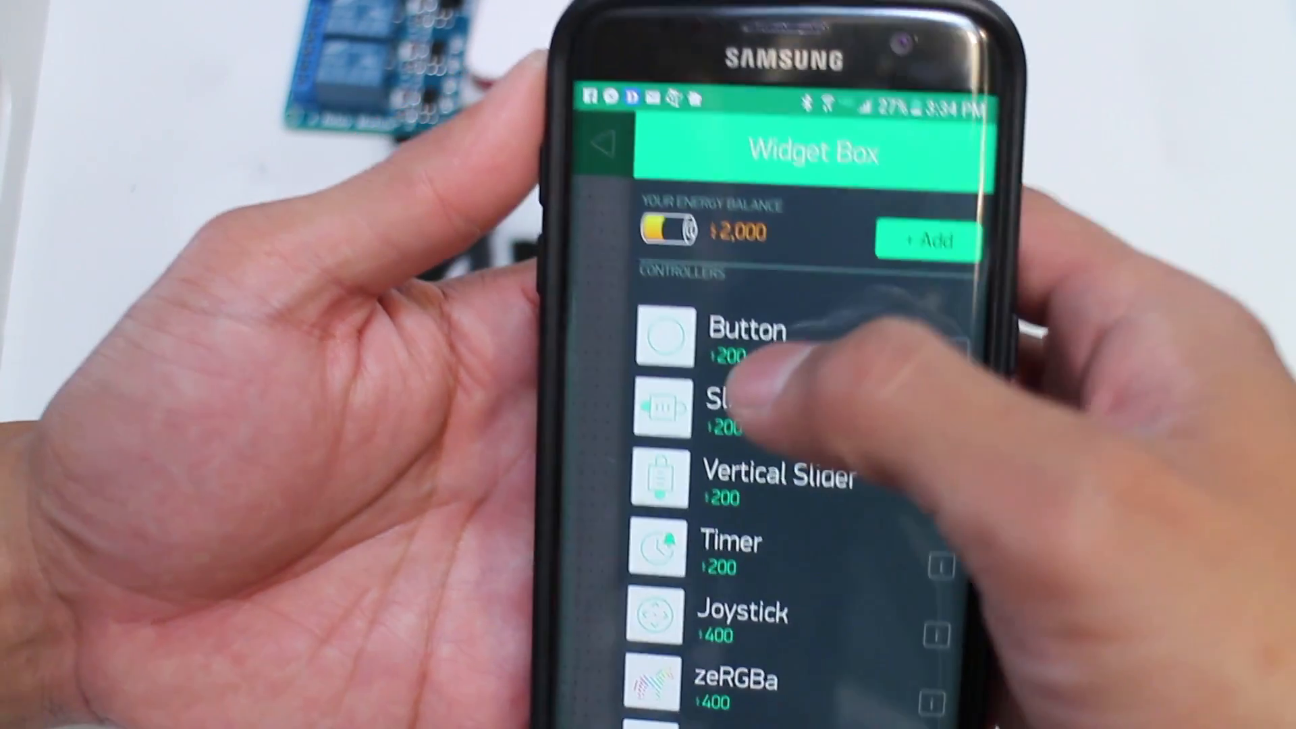
Step: Place a Button widget from Controllers onto the project canvas
click(744, 339)
text(Main ga)
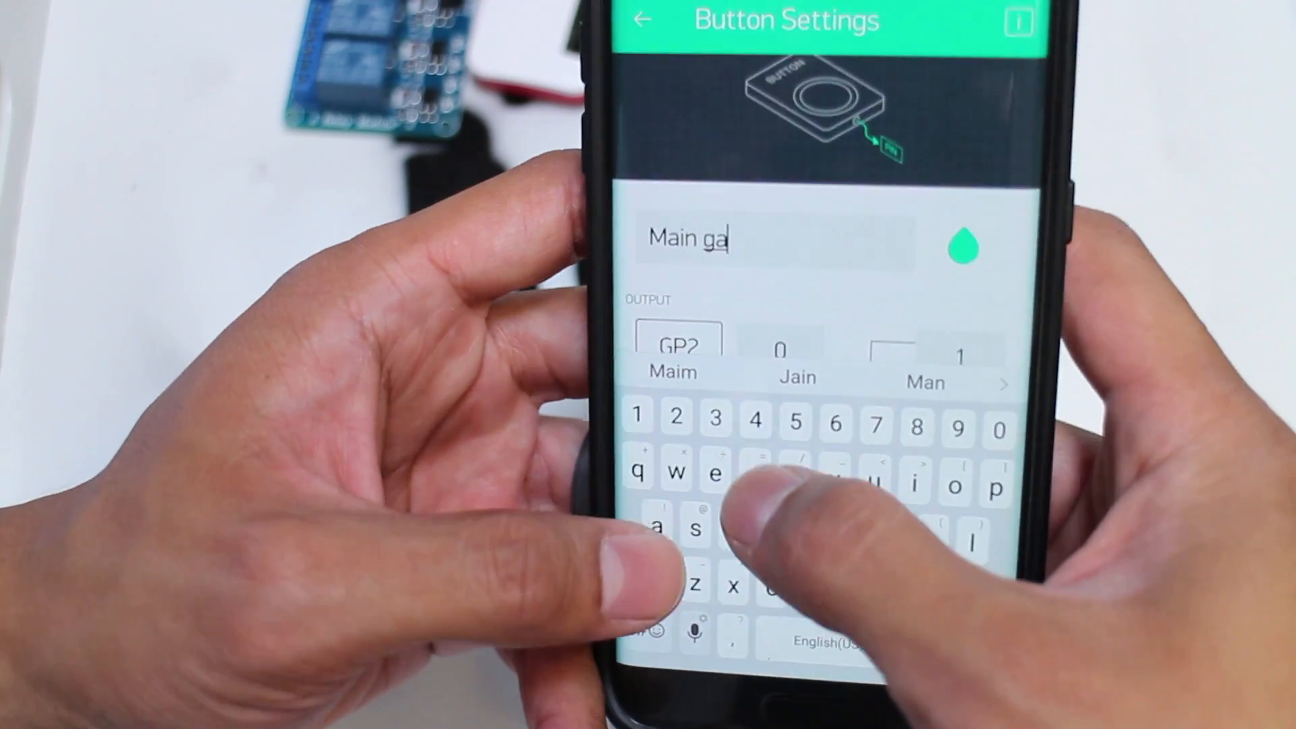
Step: Name the first button 'Main garage' with output pin GP2
text(rage)
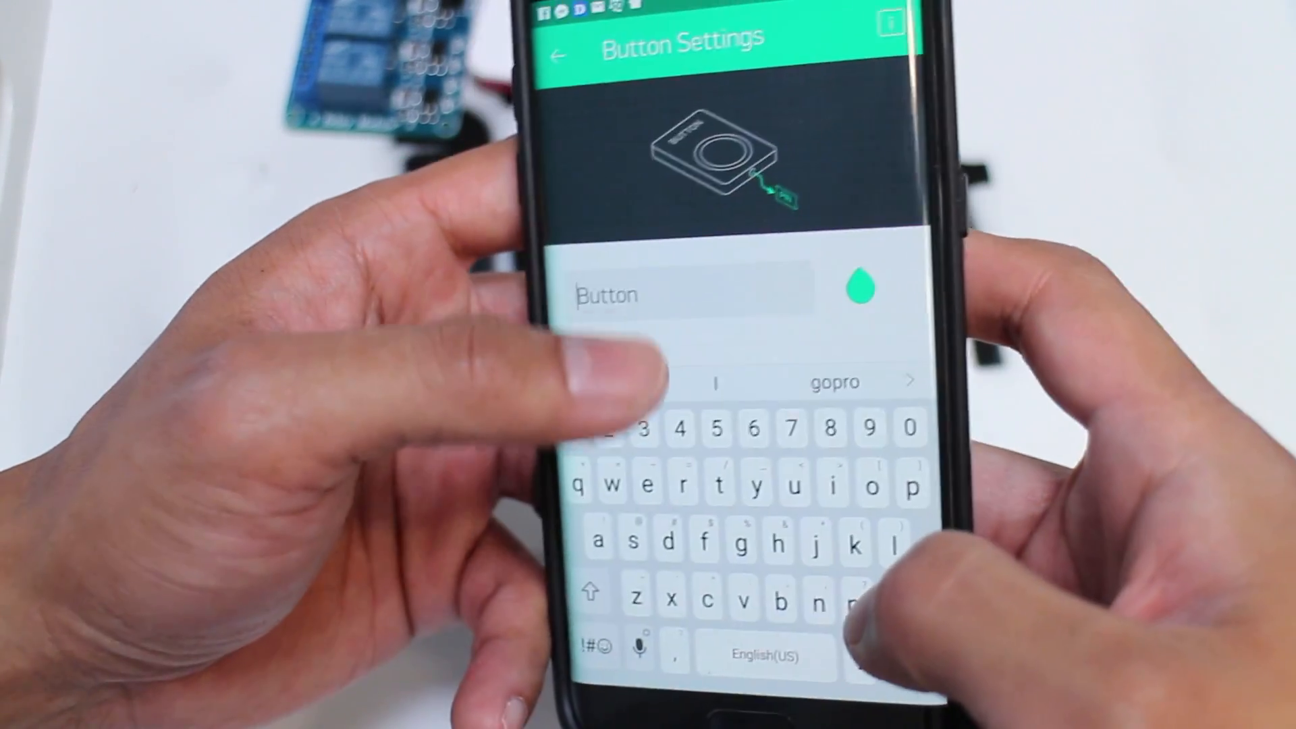
Step: Name the second button 'Shop garage'
text(s)
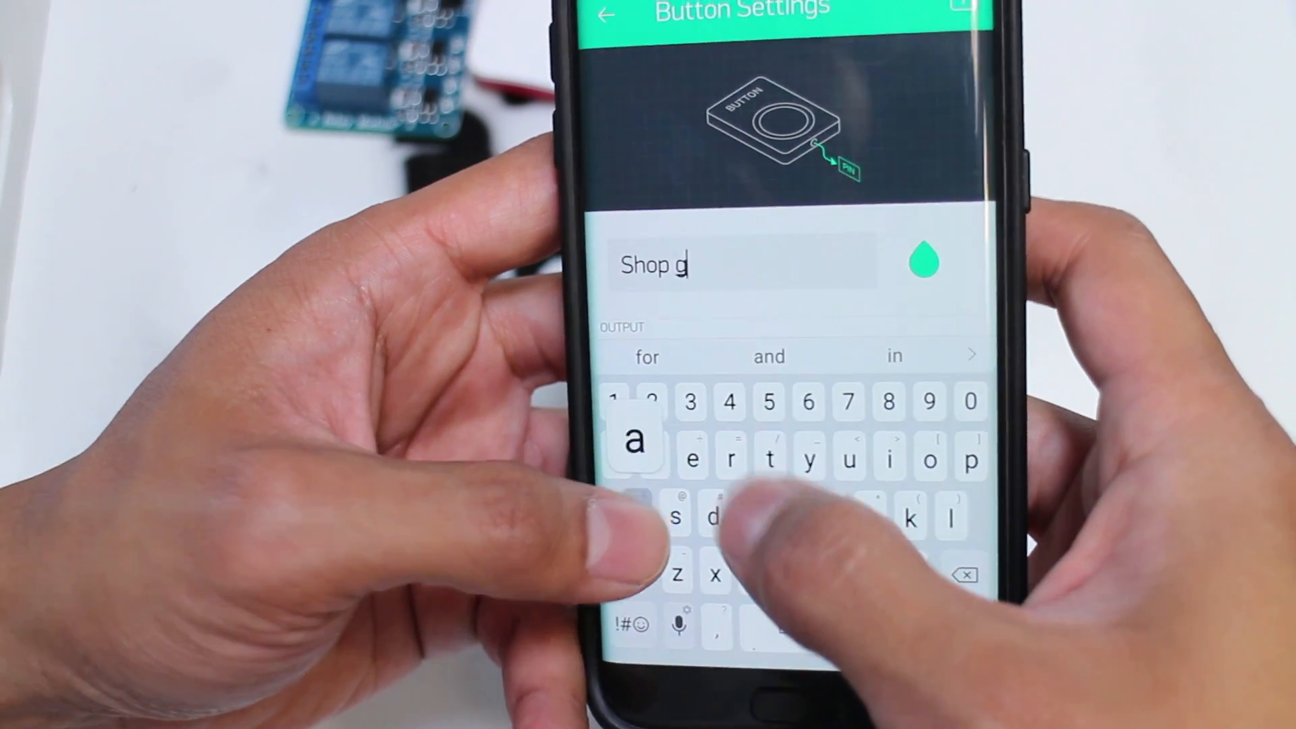
text(arage)
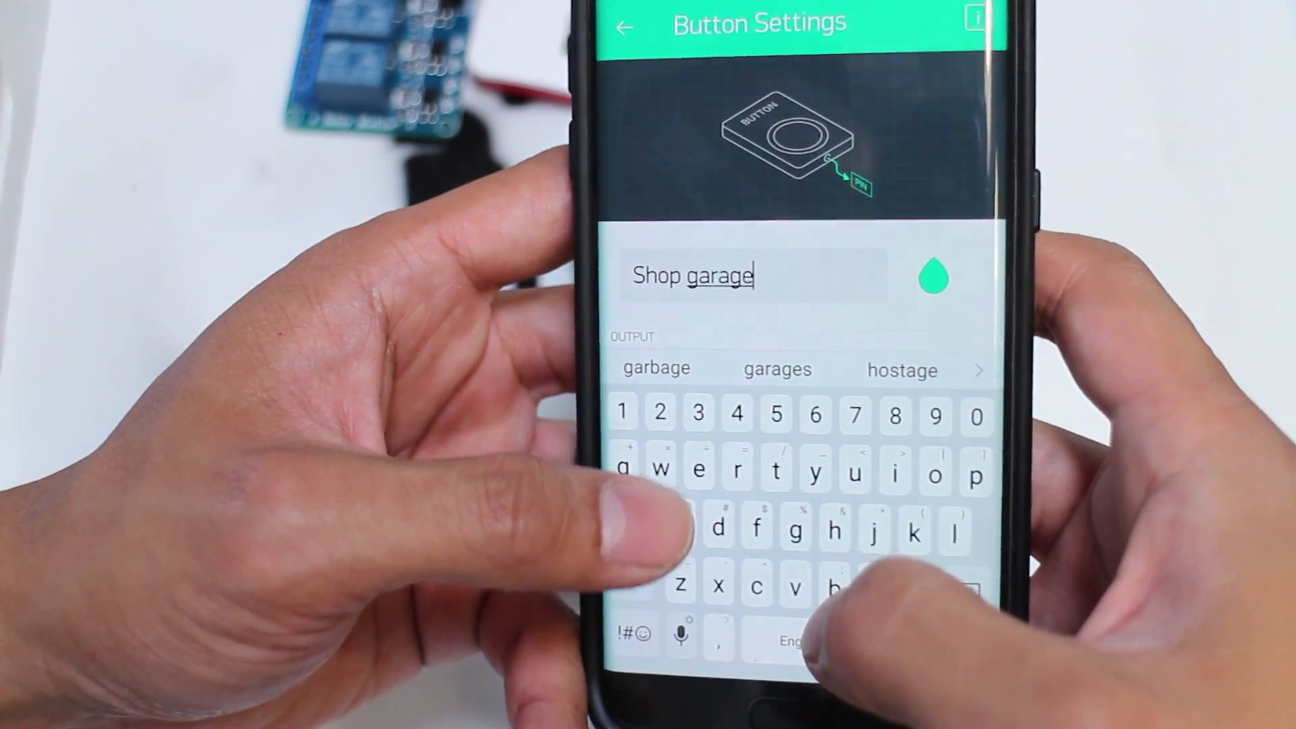